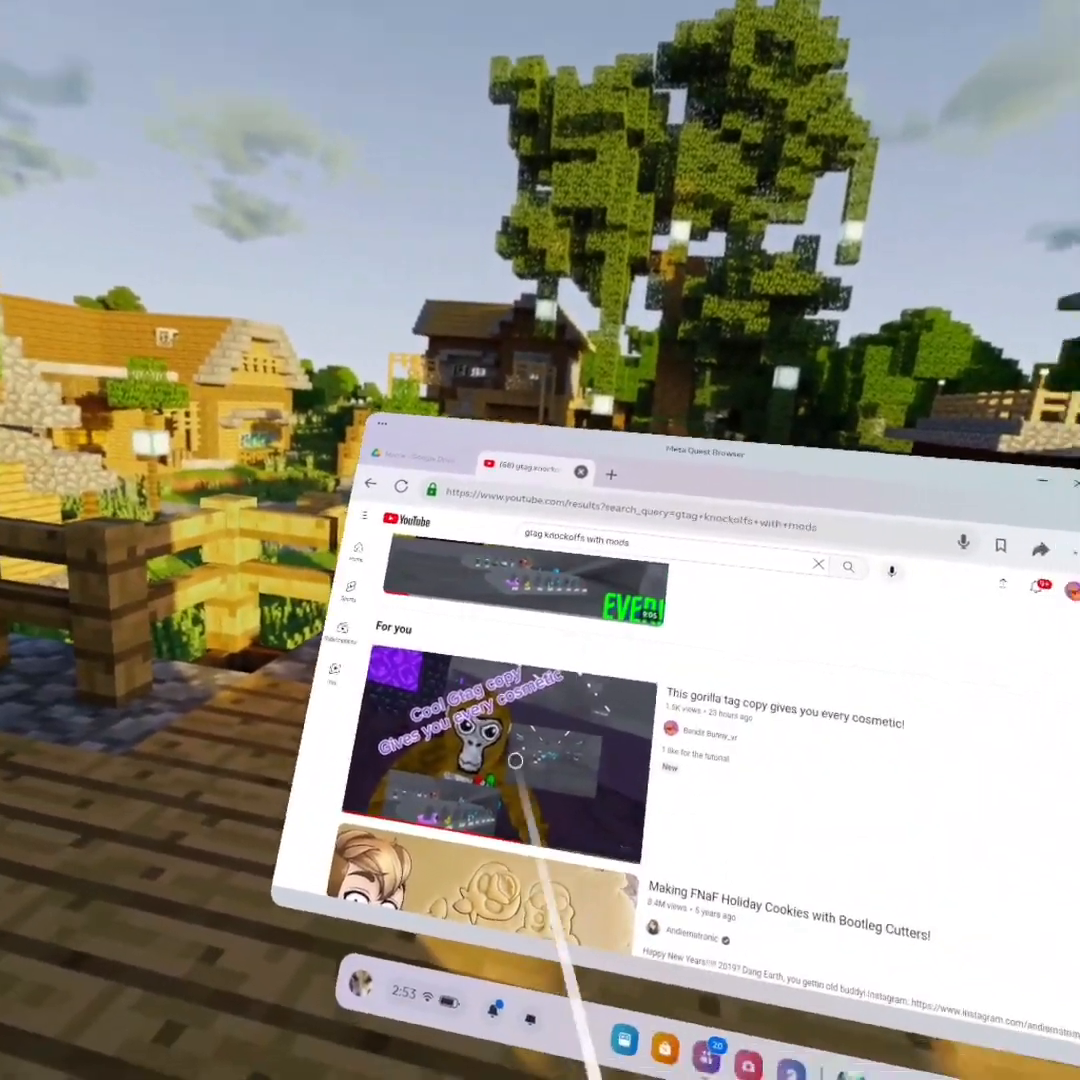
- Open the YouTube result "This gorilla tag copy gives you every cosmetic!!!" in the Quest Browser
left_click(490, 760)
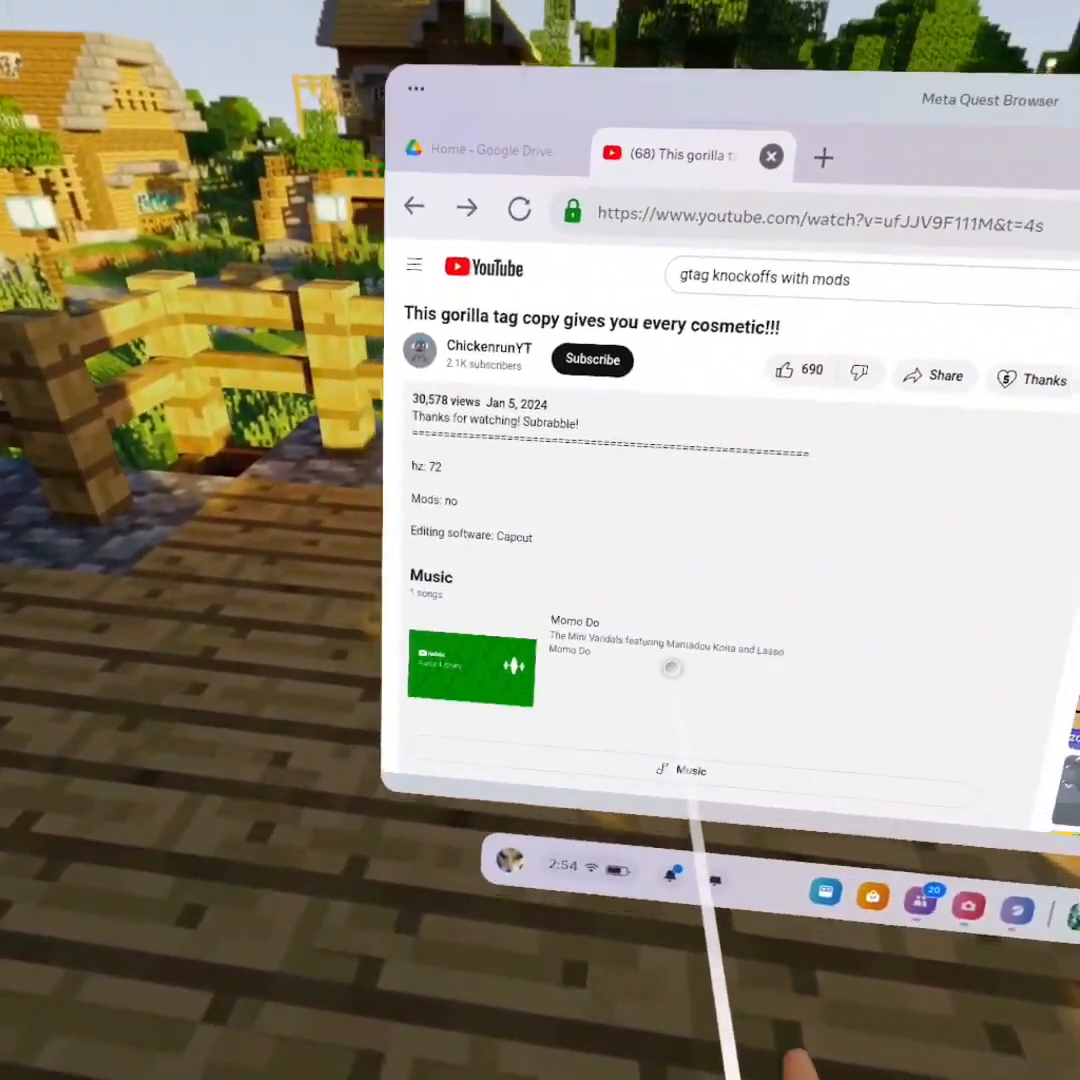
scroll("down", 3)
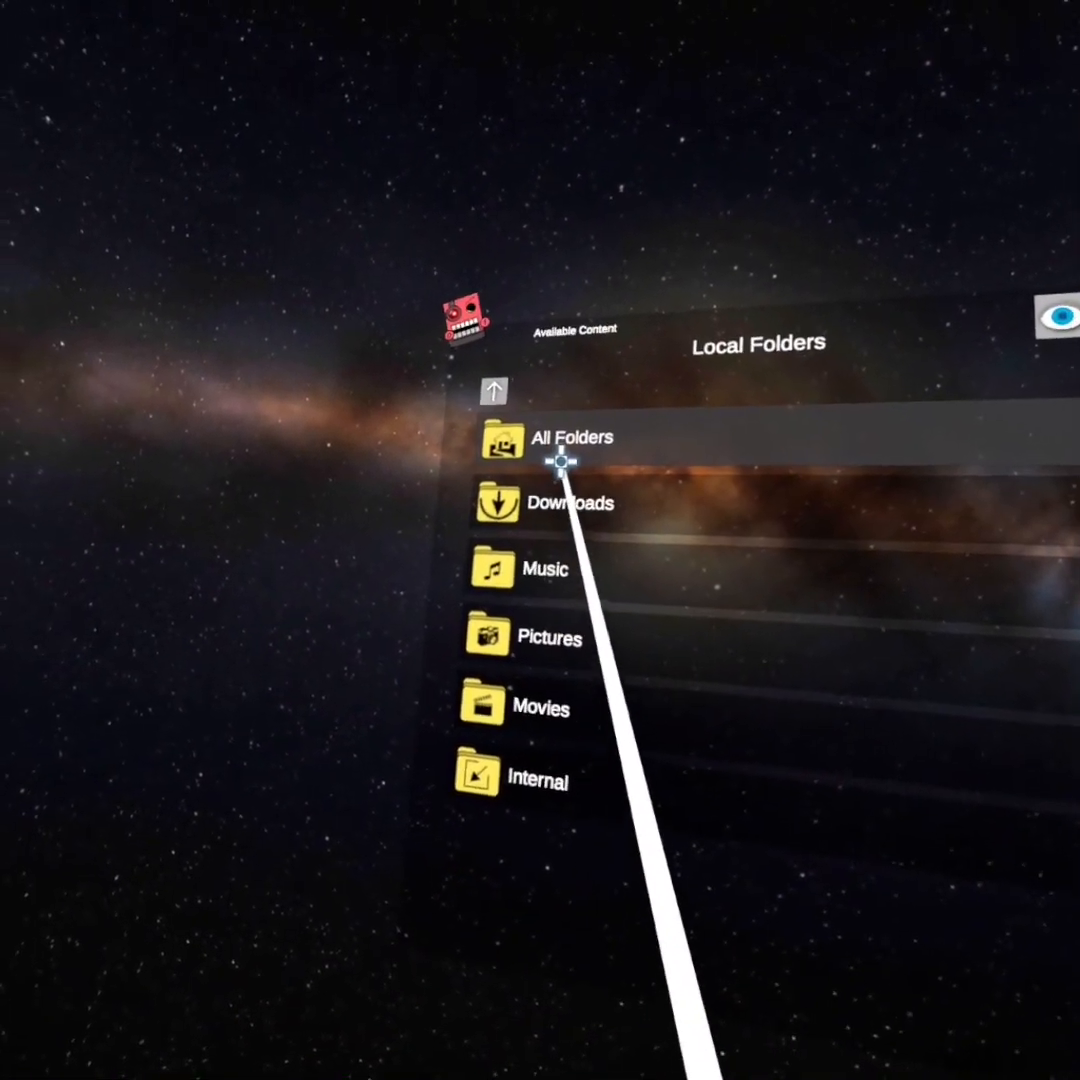
- Browse All Folders into Android, then start Scoped Storage Actions after the data access failure
left_click(570, 438)
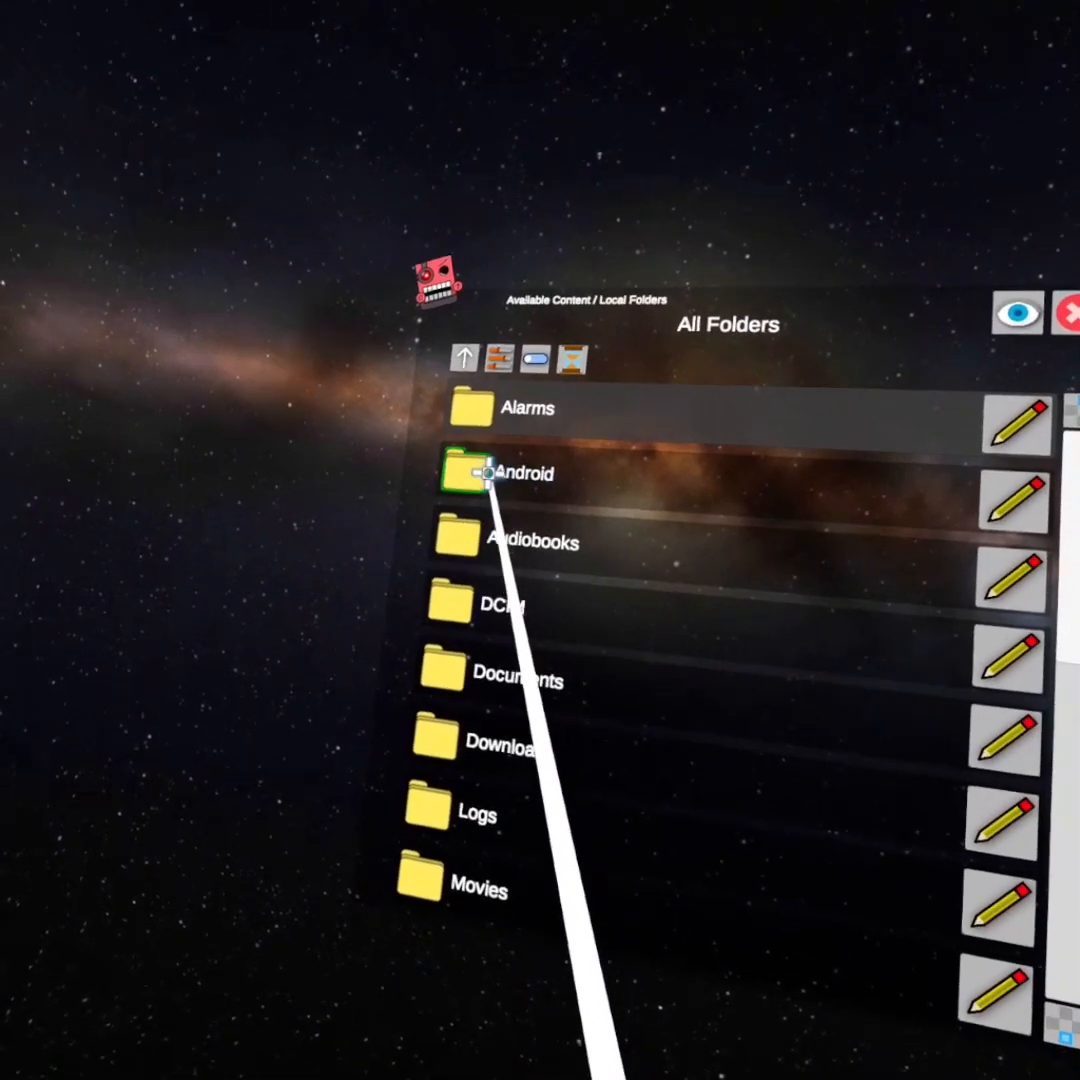
left_click(470, 473)
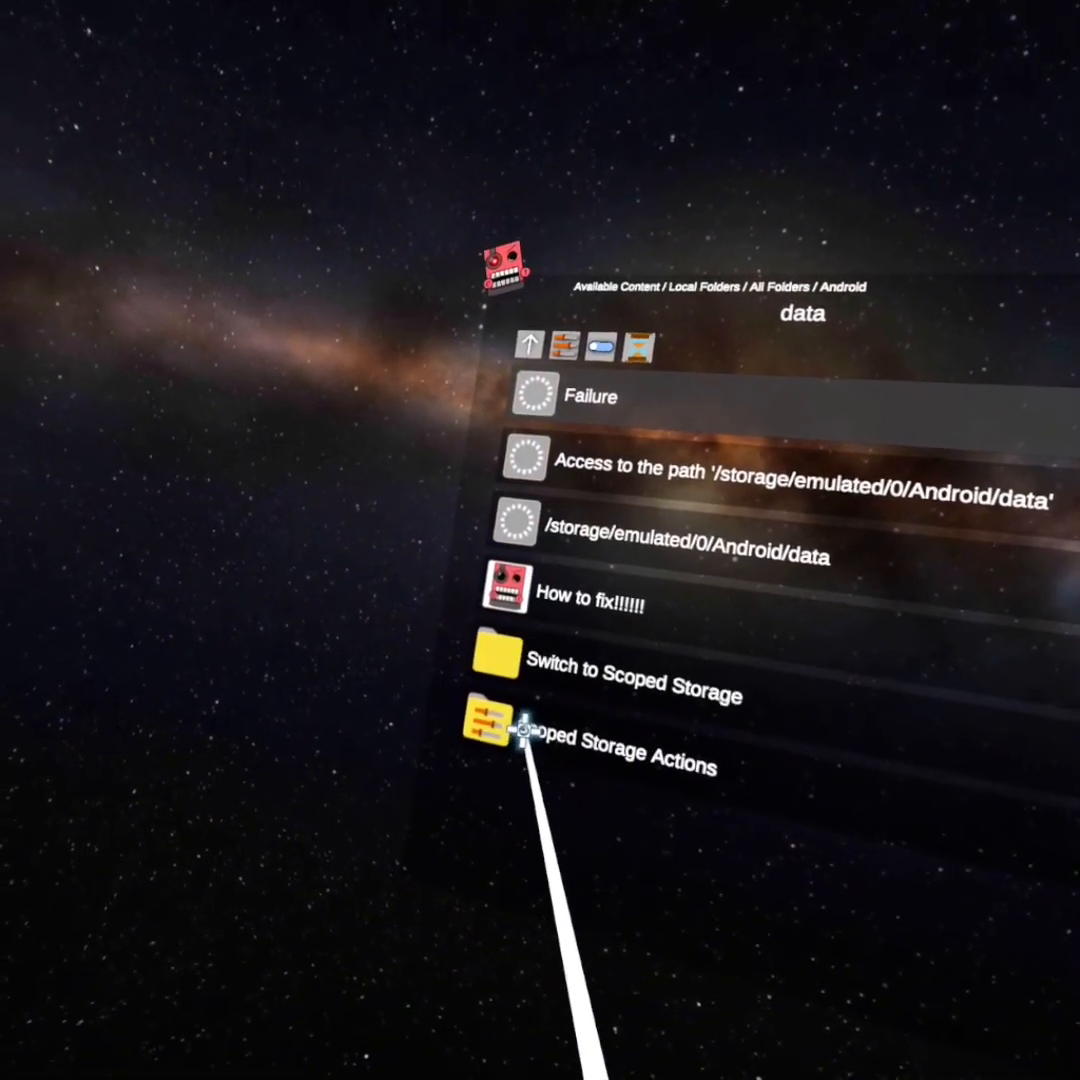
left_click(512, 757)
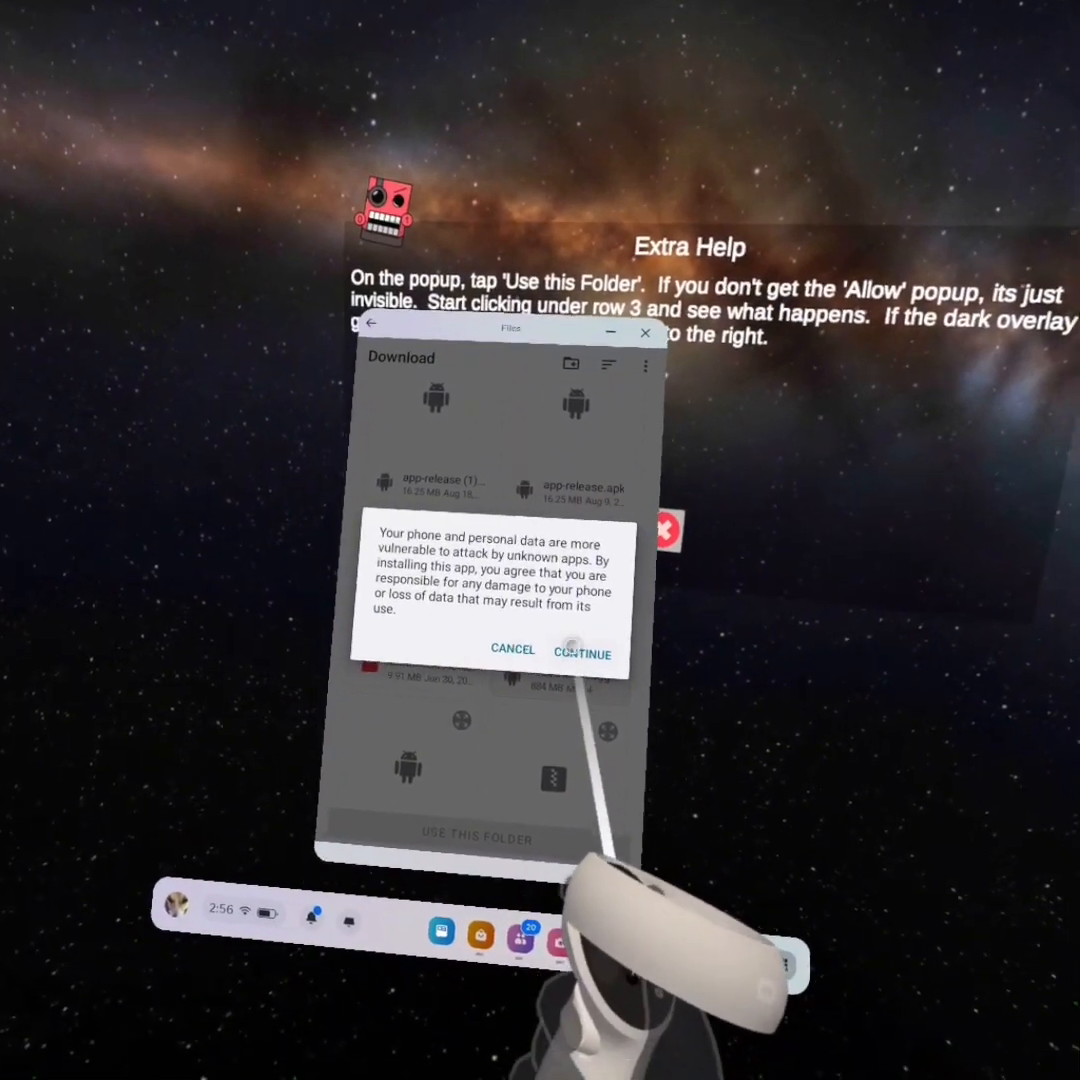
- Accept the unknown-app warning to install, then filter the Library to Unknown sources
left_click(582, 653)
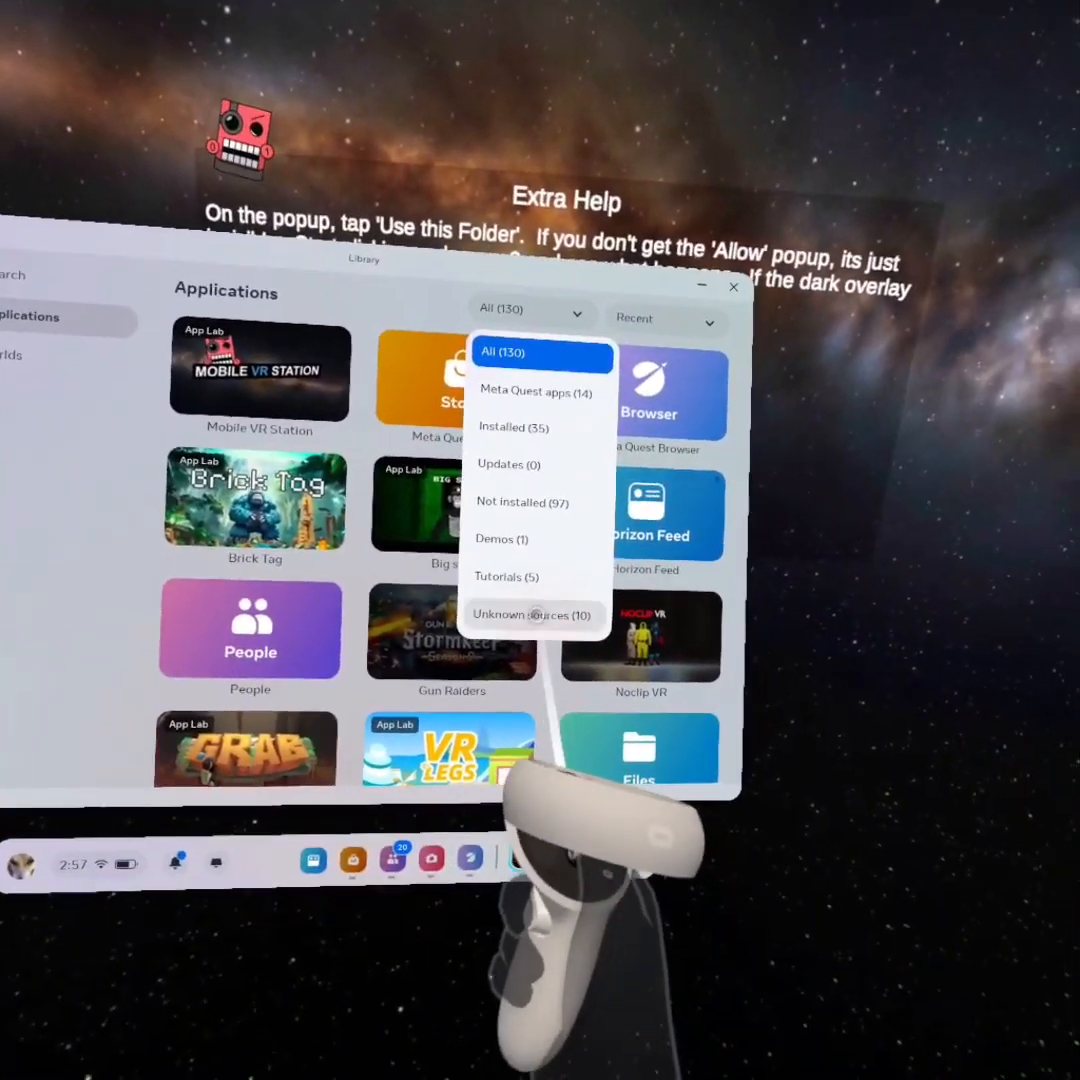
left_click(531, 614)
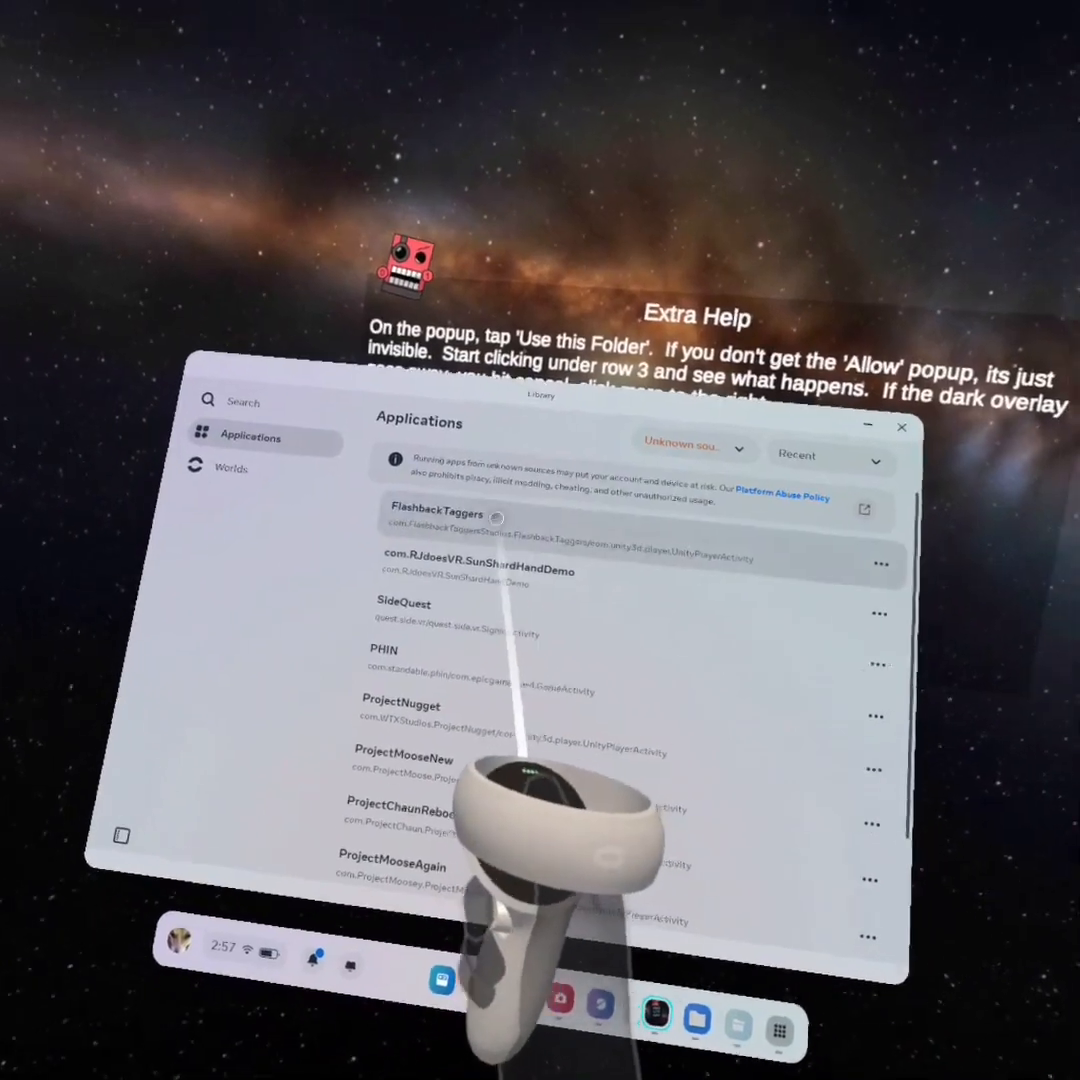